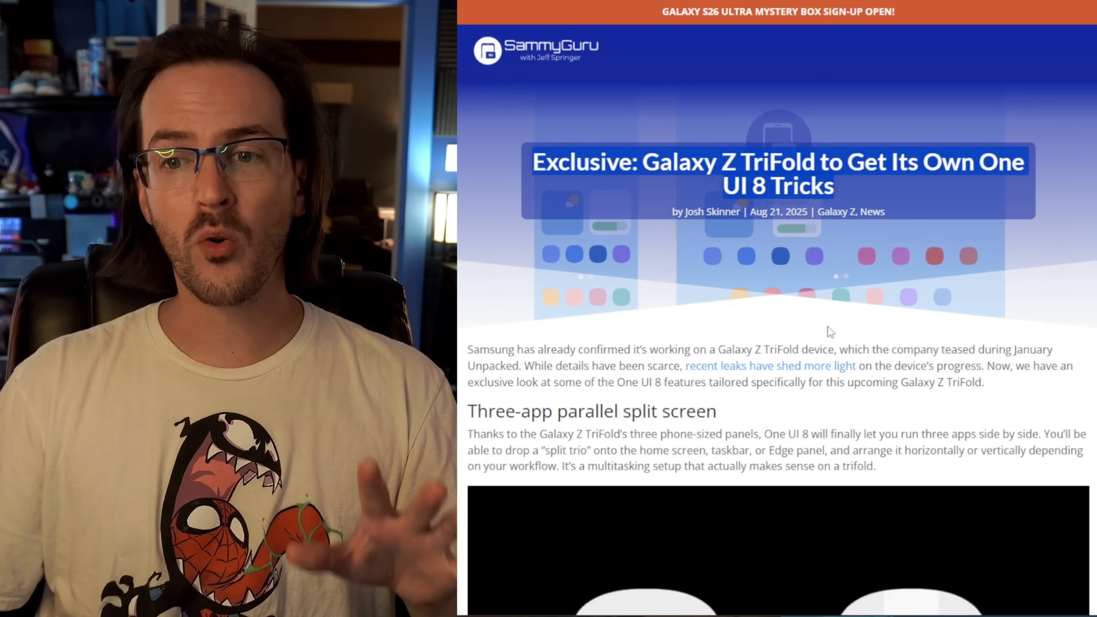
Step: Scroll the TriFold One UI 8 article down to the 'Three-app parallel split screen' heading and video
{"action": "scroll", "scroll_direction": "down", "scroll_amount": 3}
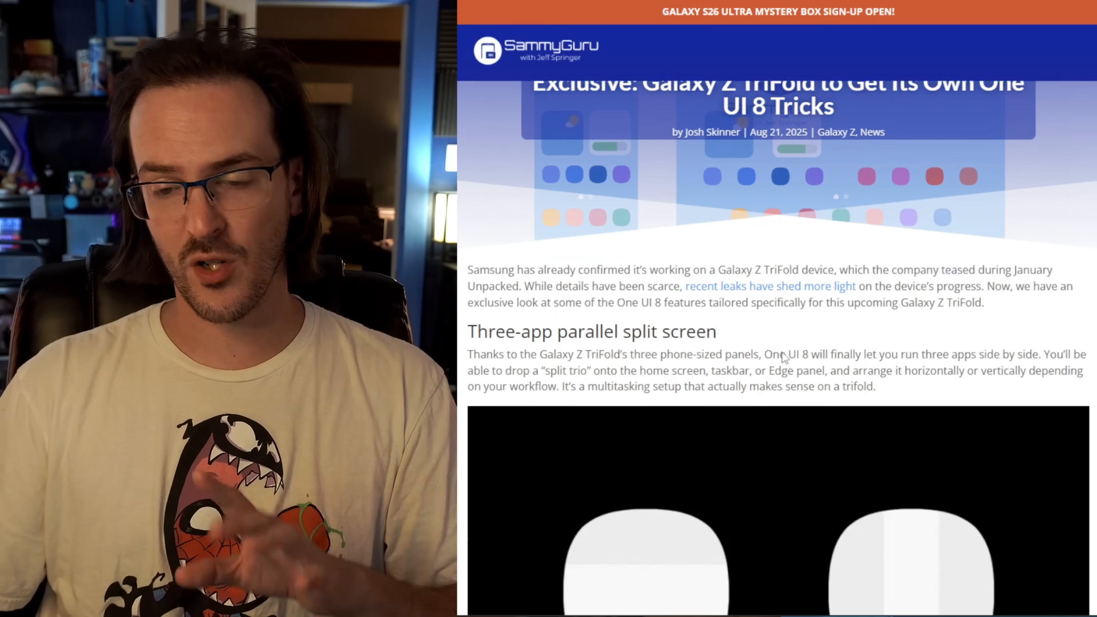
{"action": "scroll", "scroll_direction": "down", "scroll_amount": 3}
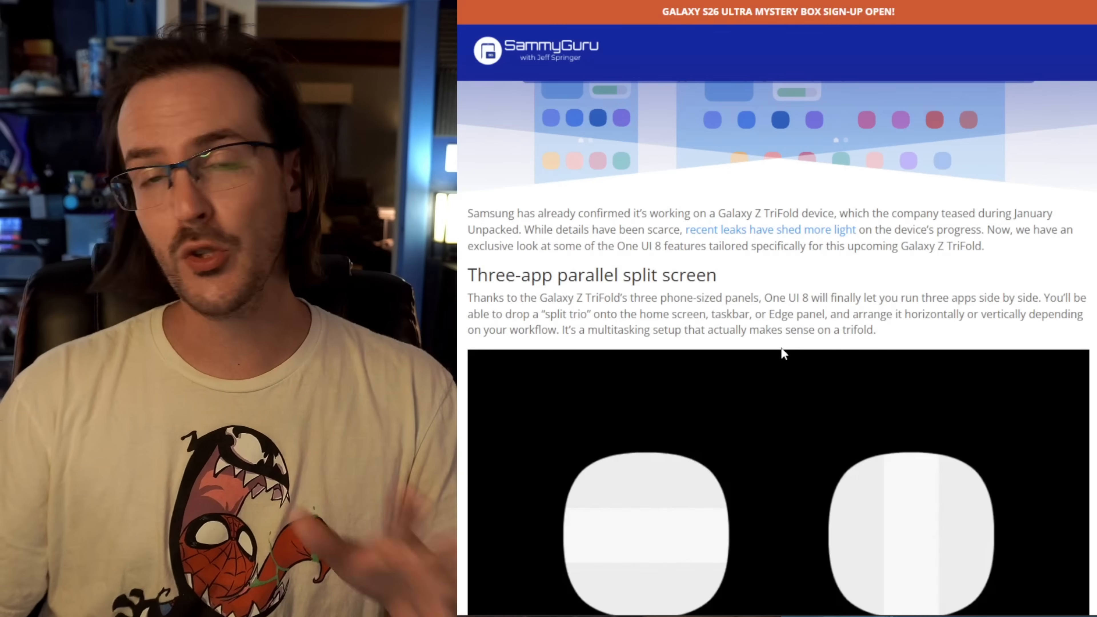
{"action": "scroll", "scroll_direction": "down", "scroll_amount": 3}
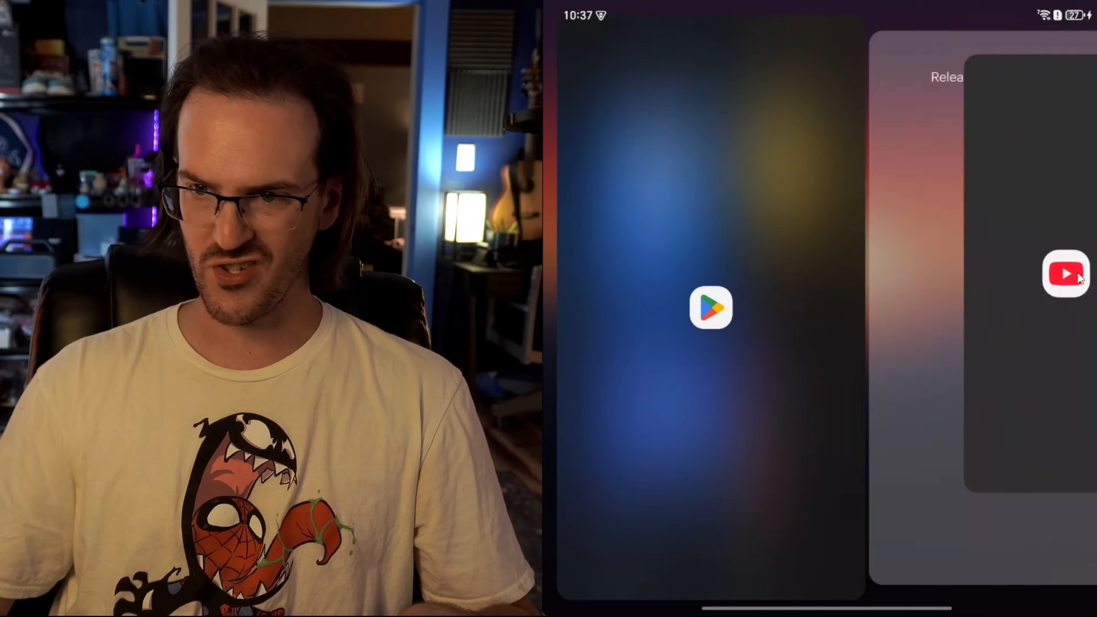
Step: Drop YouTube onto the right edge so it runs beside Play Store in split screen
{"action": "left_click", "coordinate": [710, 308]}
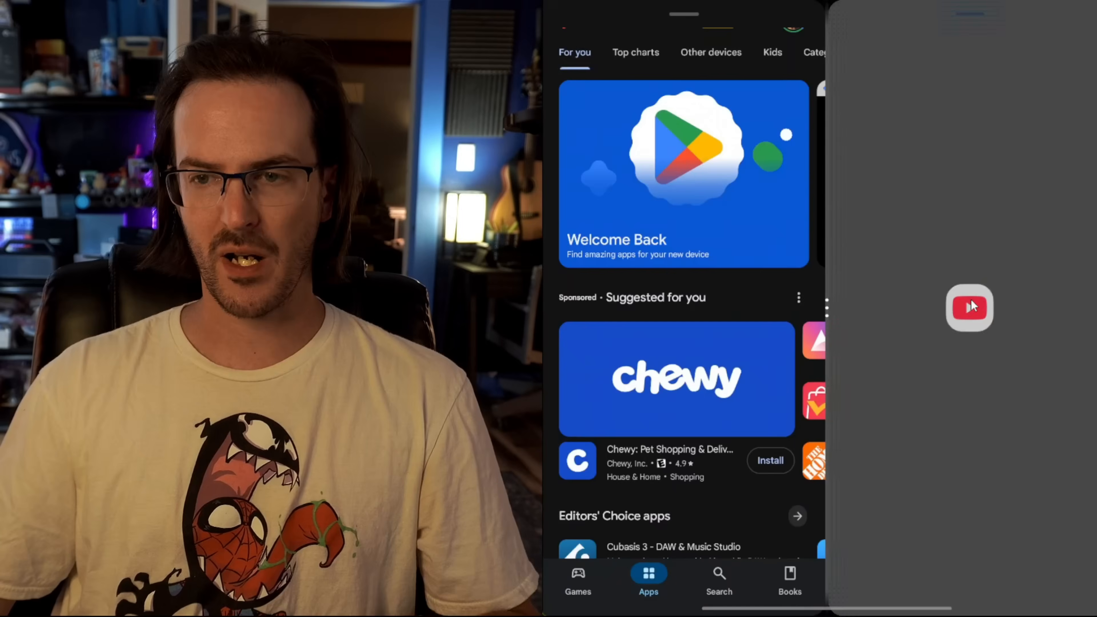
{"action": "left_click", "coordinate": [969, 308]}
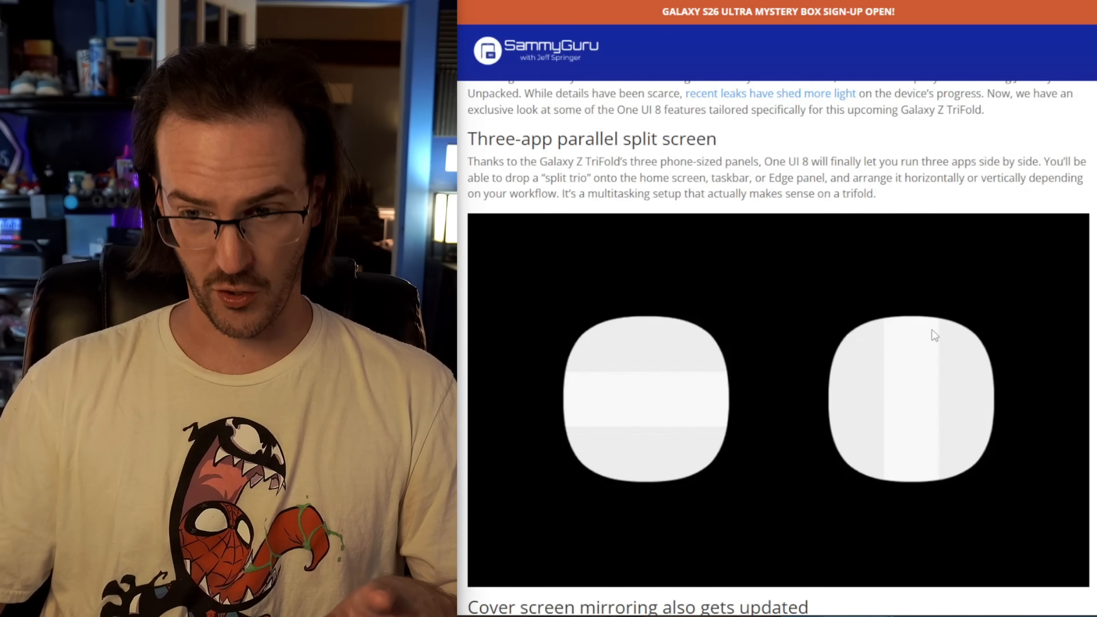
{"action": "mouse_move", "coordinate": [754, 460]}
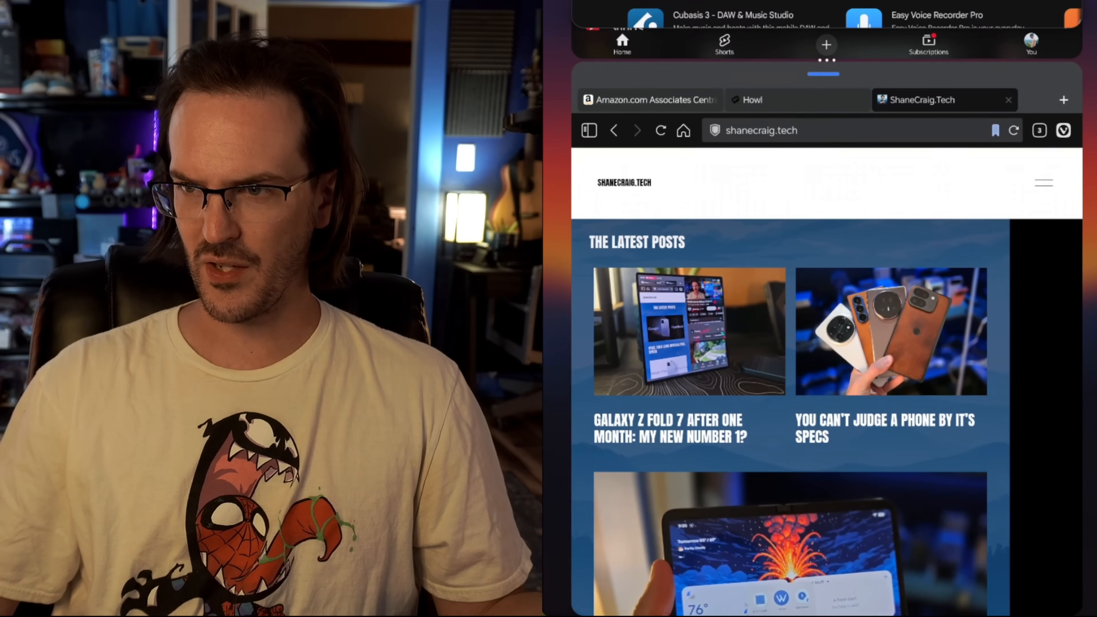
Step: Add Vivaldi as a third pane with Play Store and YouTube, reaching the cover screen mirroring demo
{"action": "scroll", "scroll_direction": "down", "scroll_amount": 3}
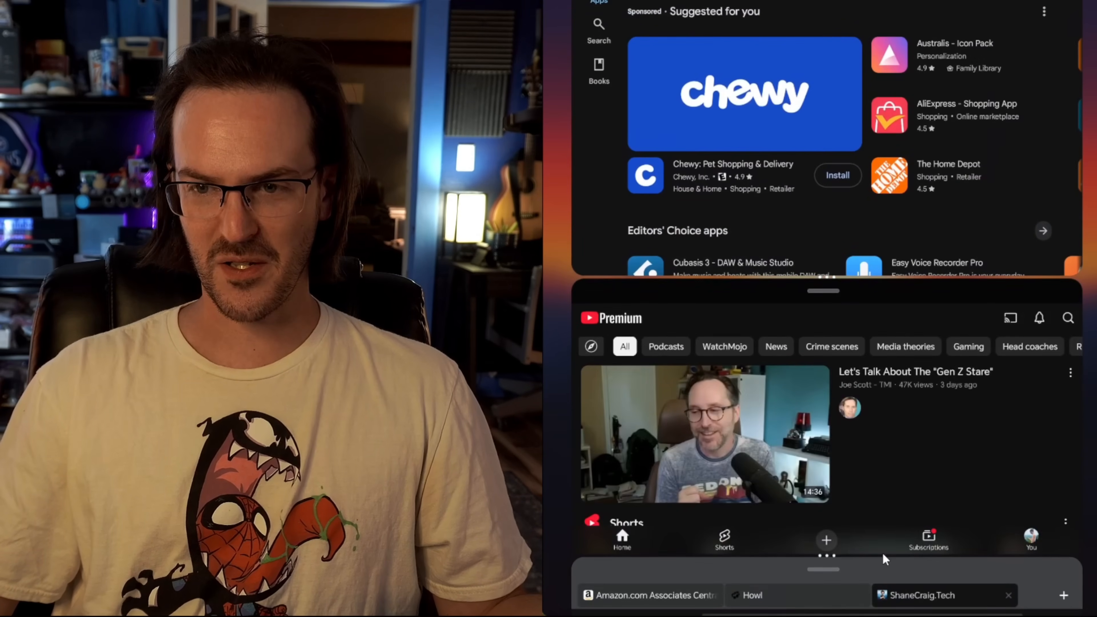
{"action": "left_click", "coordinate": [937, 595]}
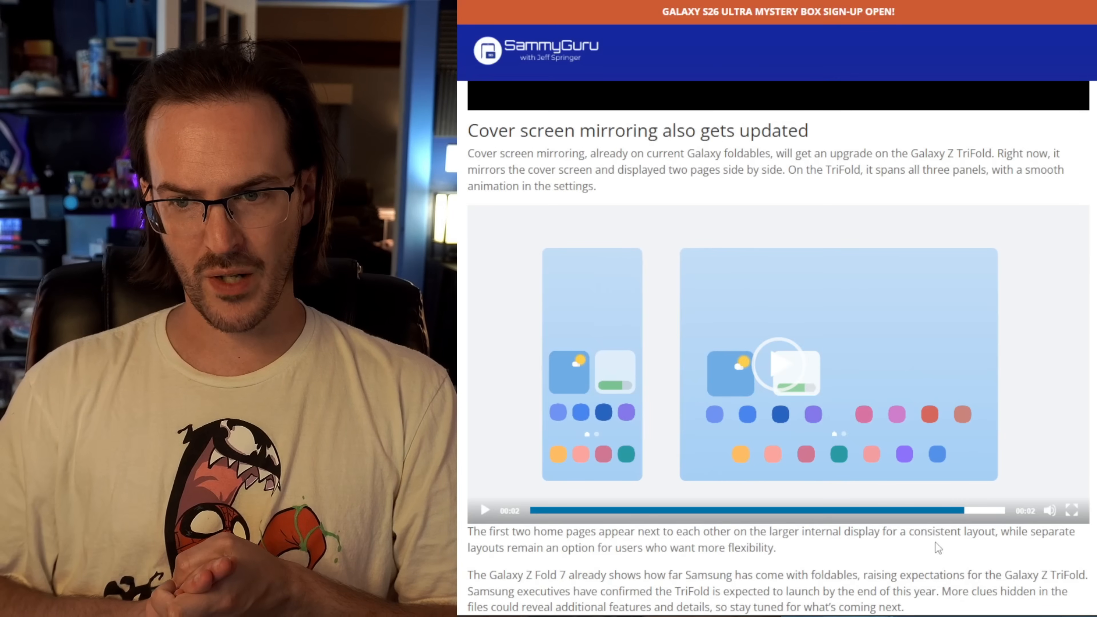
{"action": "mouse_move", "coordinate": [891, 467]}
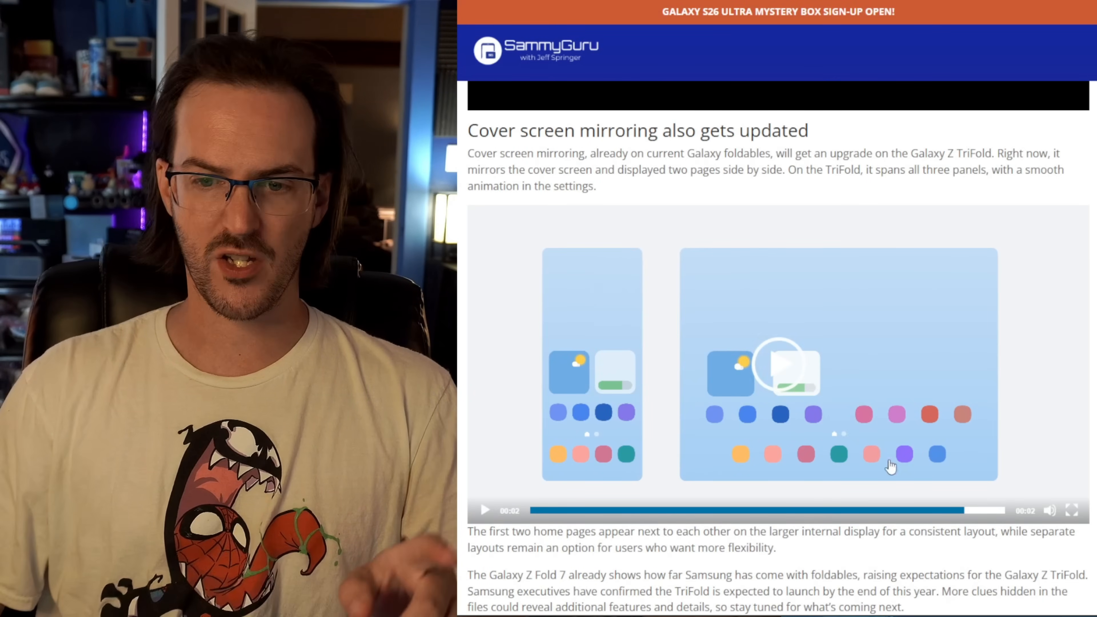
{"action": "mouse_move", "coordinate": [642, 465]}
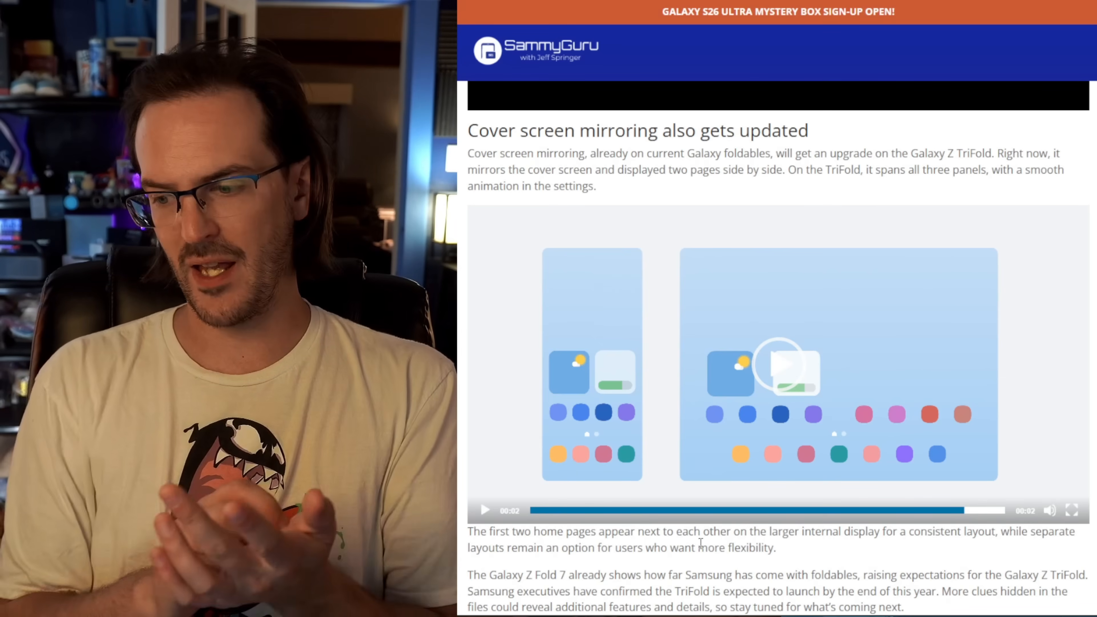
Step: Replay the cover screen mirroring demo showing home pages across three panels
{"action": "left_click", "coordinate": [486, 510]}
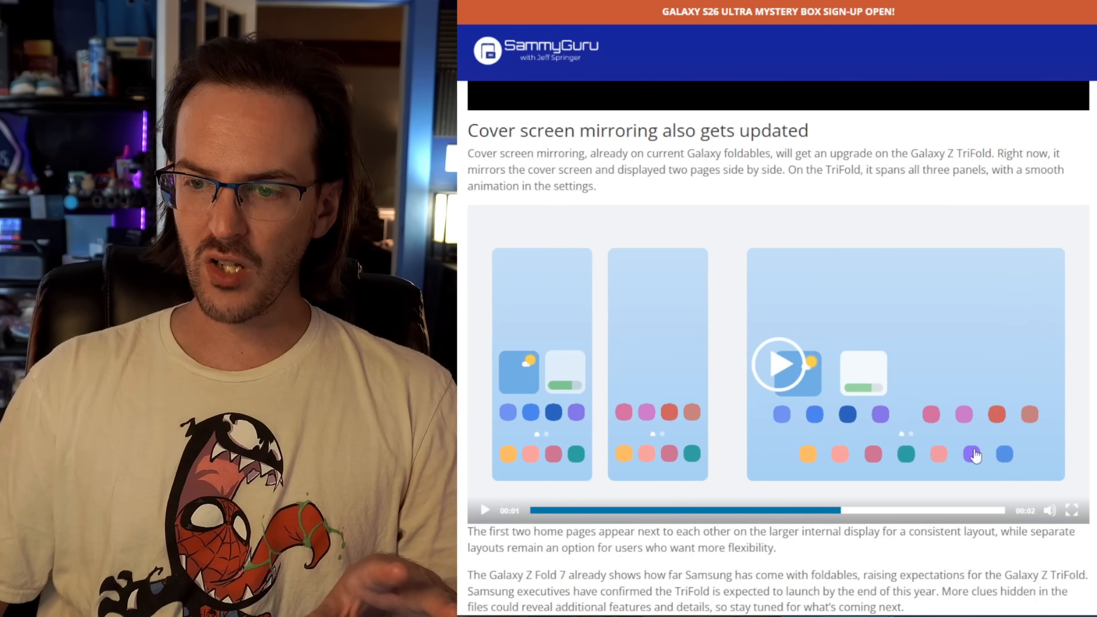
{"action": "mouse_move", "coordinate": [776, 456]}
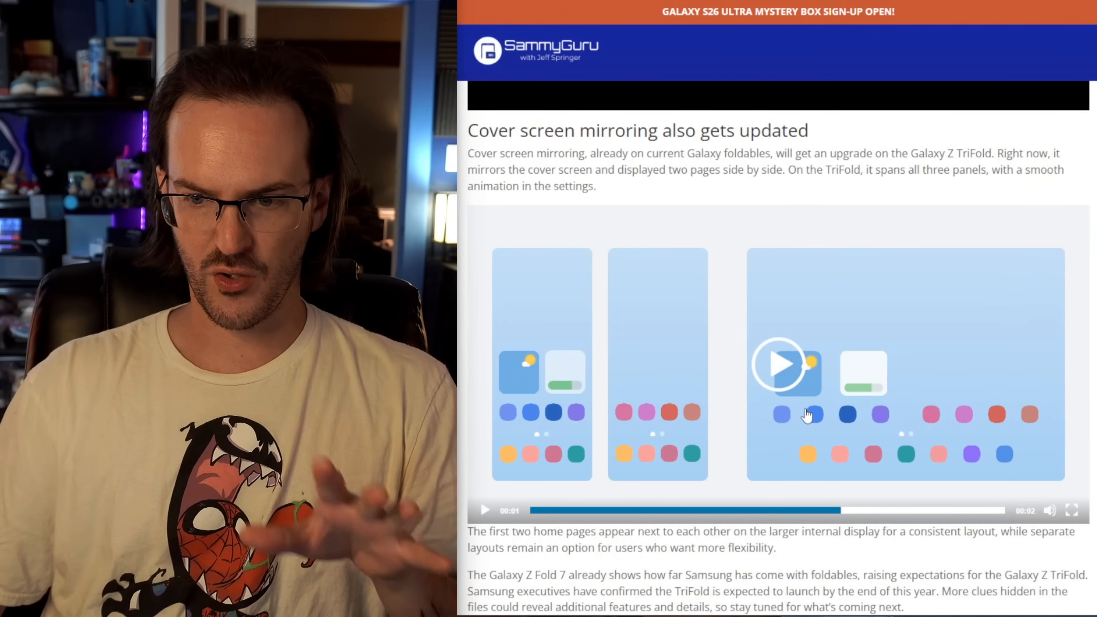
{"action": "mouse_move", "coordinate": [866, 327]}
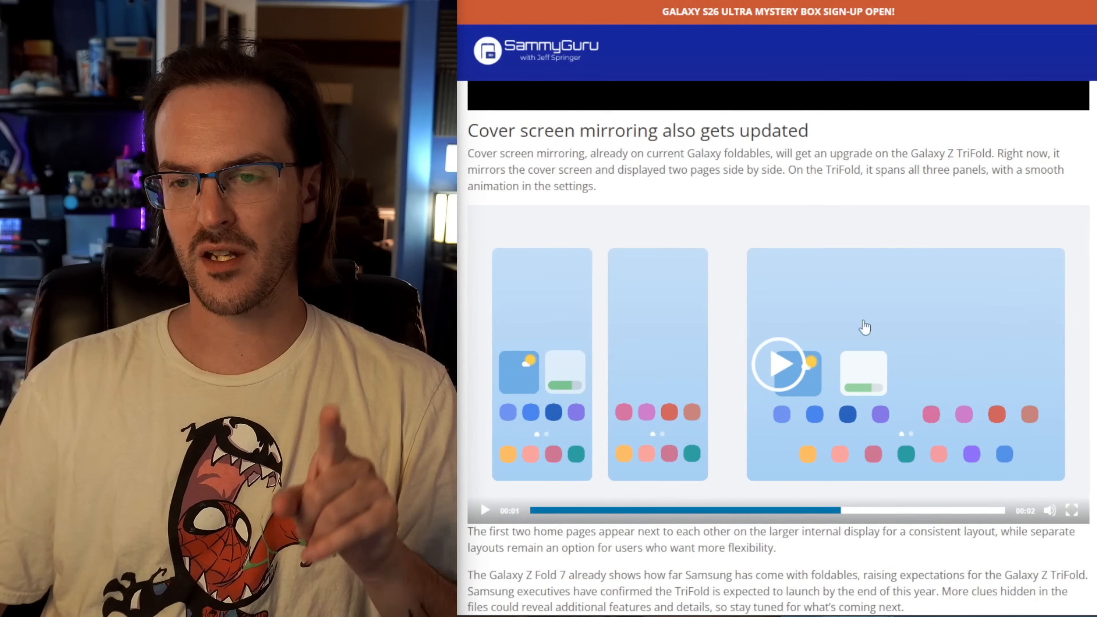